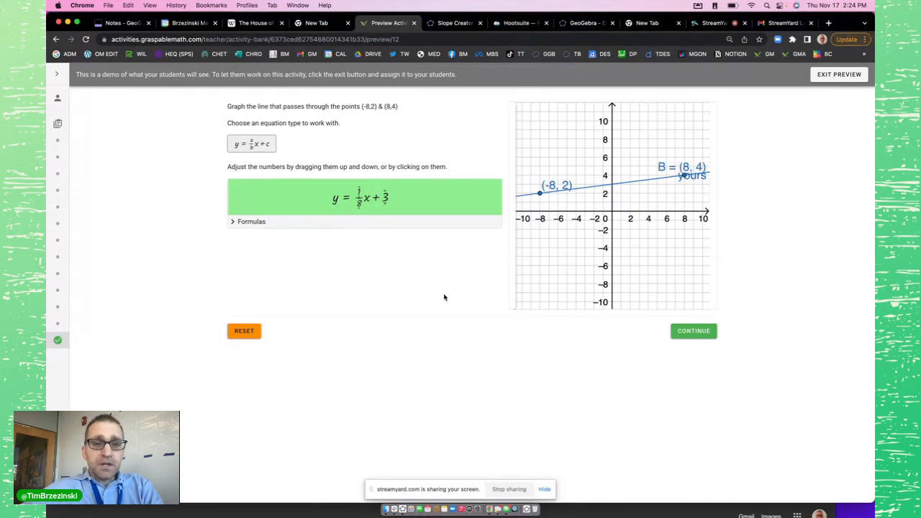
pyautogui.moveTo(617, 227)
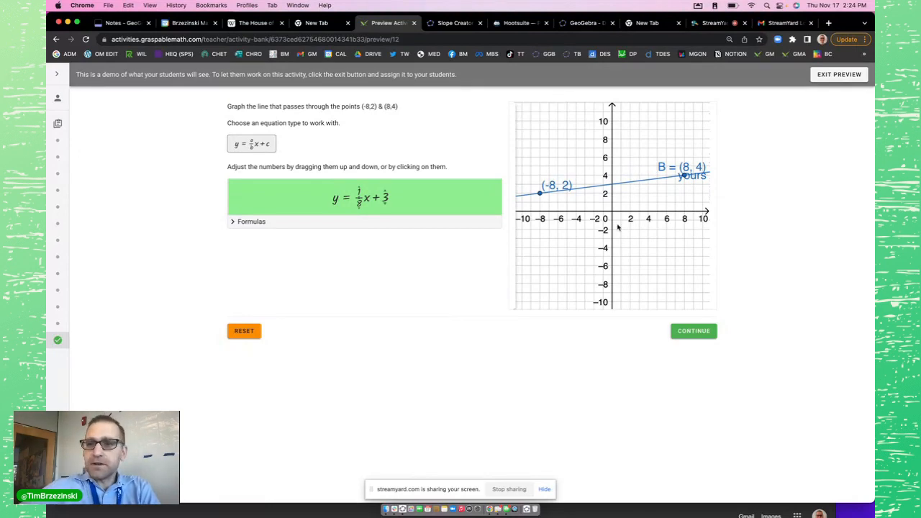